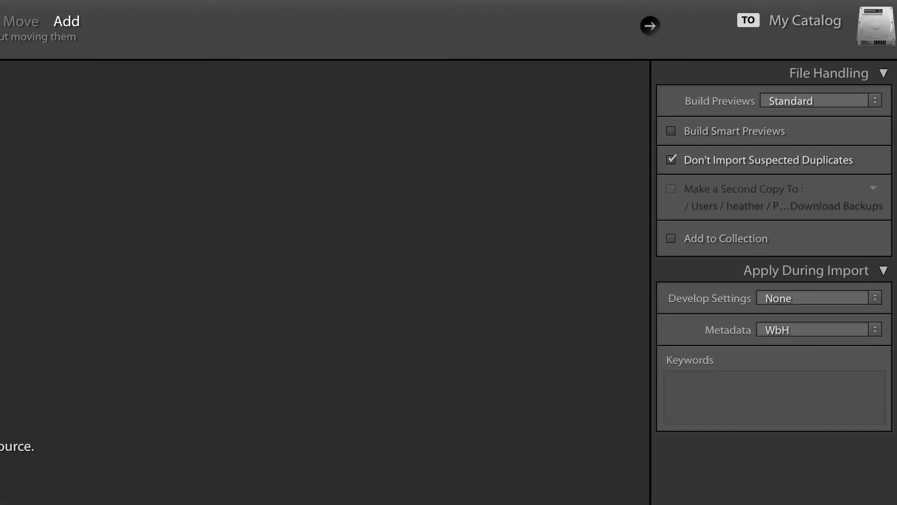
Step: Keep Standard as the Build Previews choice in the Import dialog
click(819, 101)
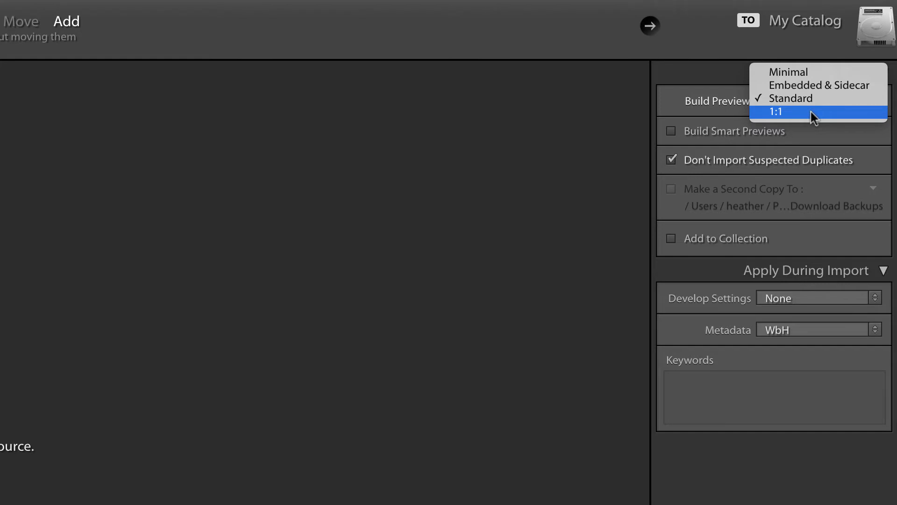
mouse_move(818, 98)
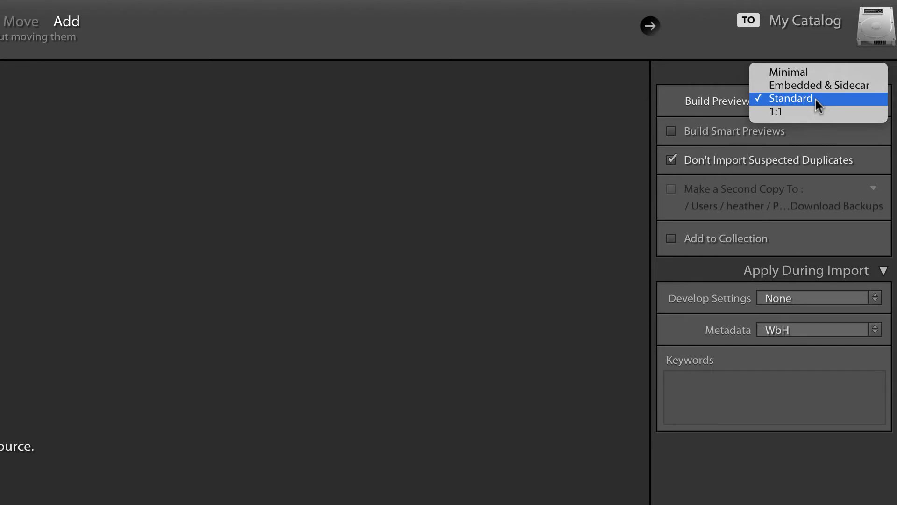
click(793, 98)
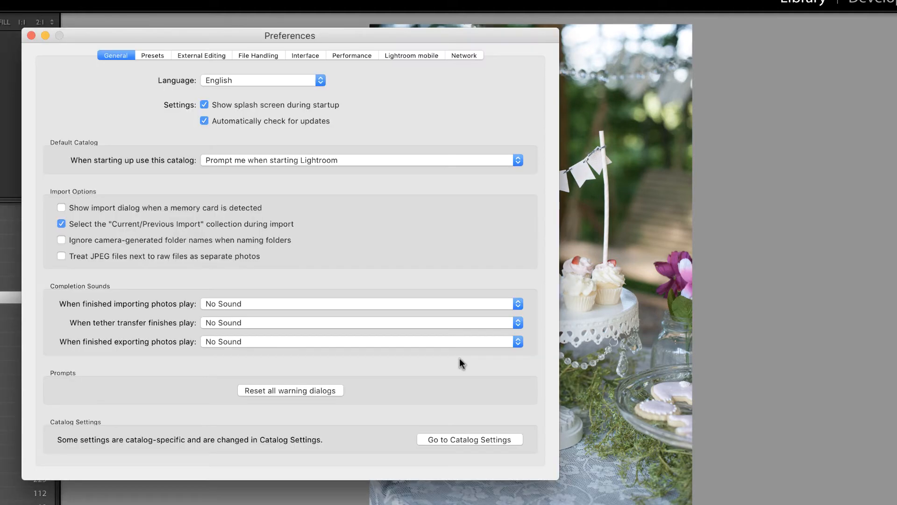
Step: In Catalog Settings File Handling, discard 1:1 previews After One Day
click(470, 439)
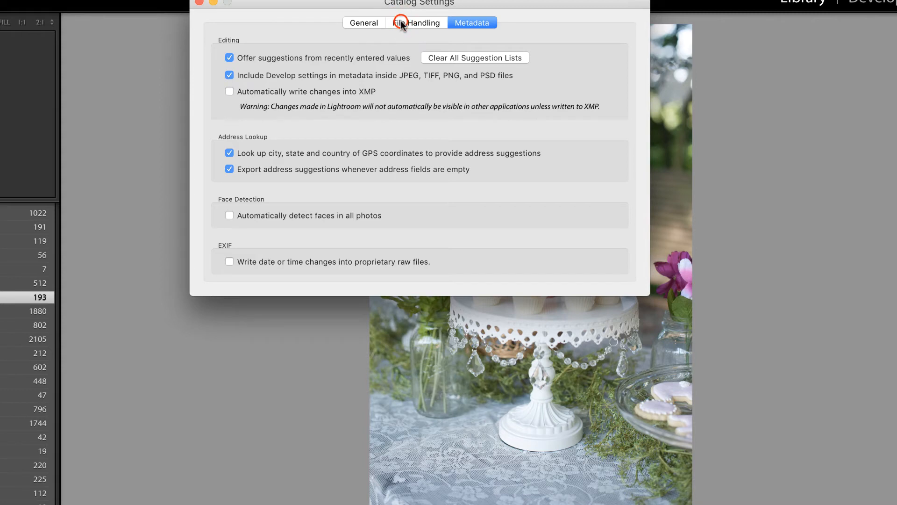
click(416, 22)
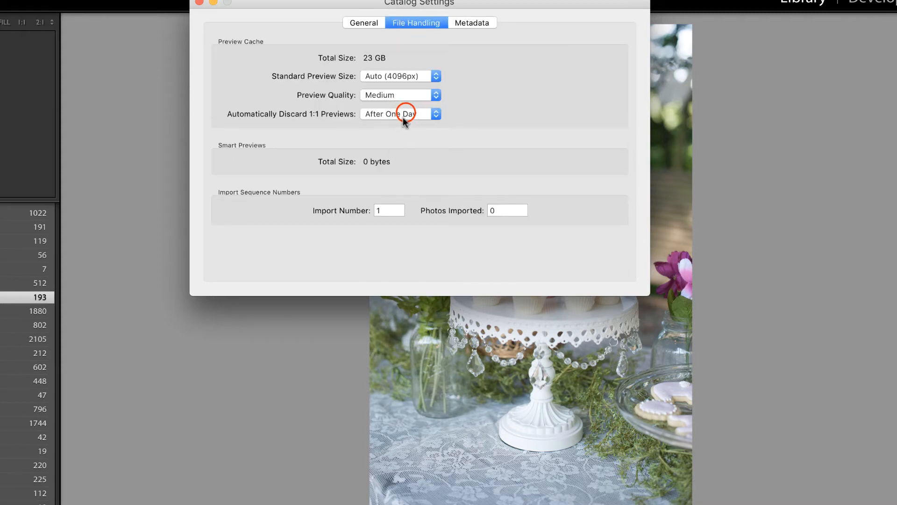
click(400, 113)
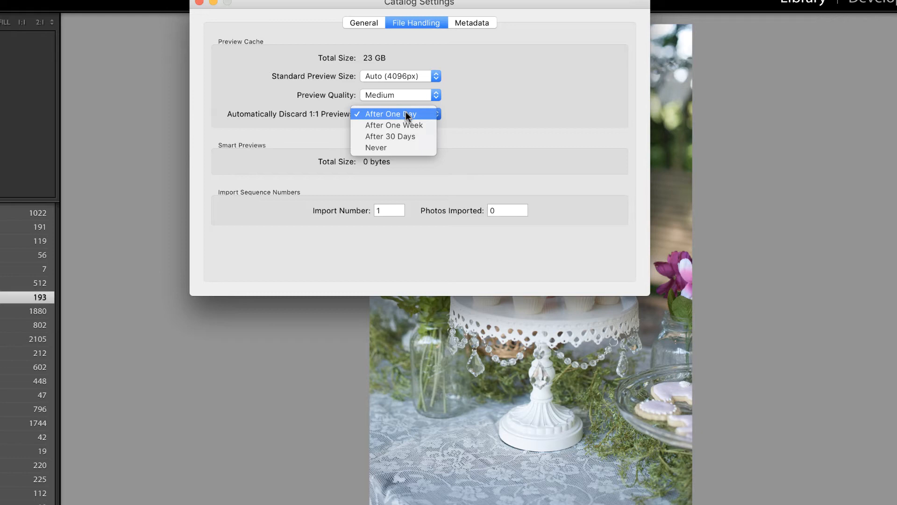
mouse_move(393, 125)
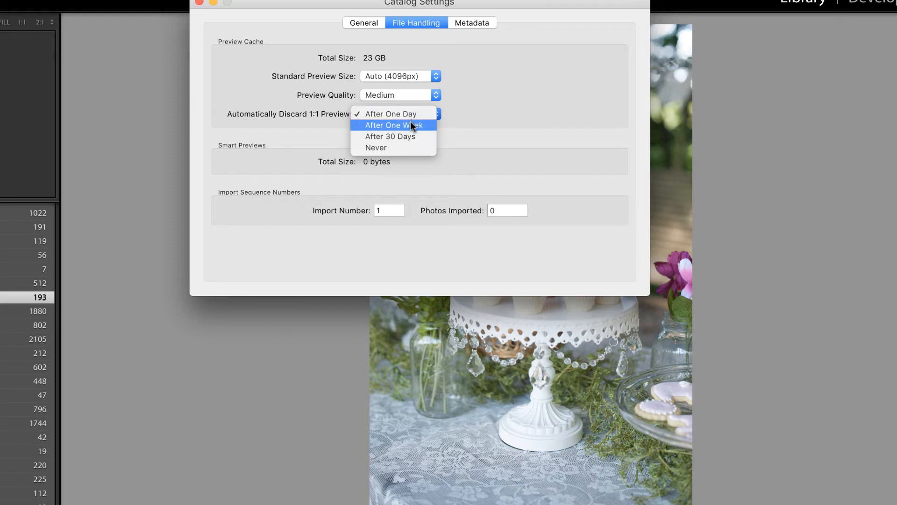
mouse_move(412, 136)
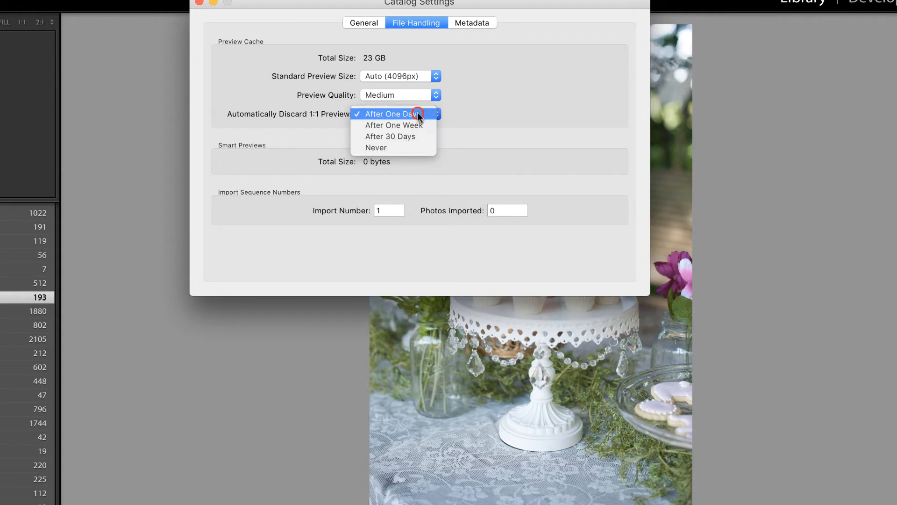
click(394, 114)
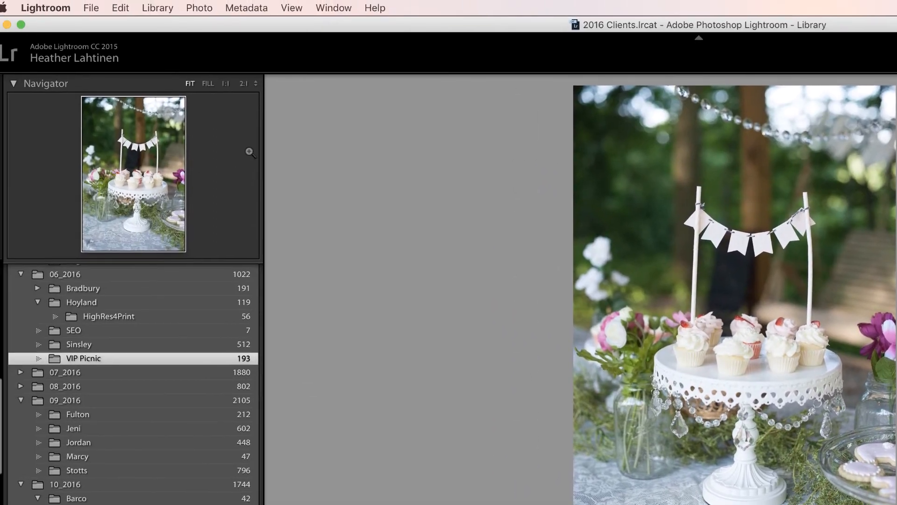
Step: Bring up the Lightroom Preferences window from the menu bar
click(91, 8)
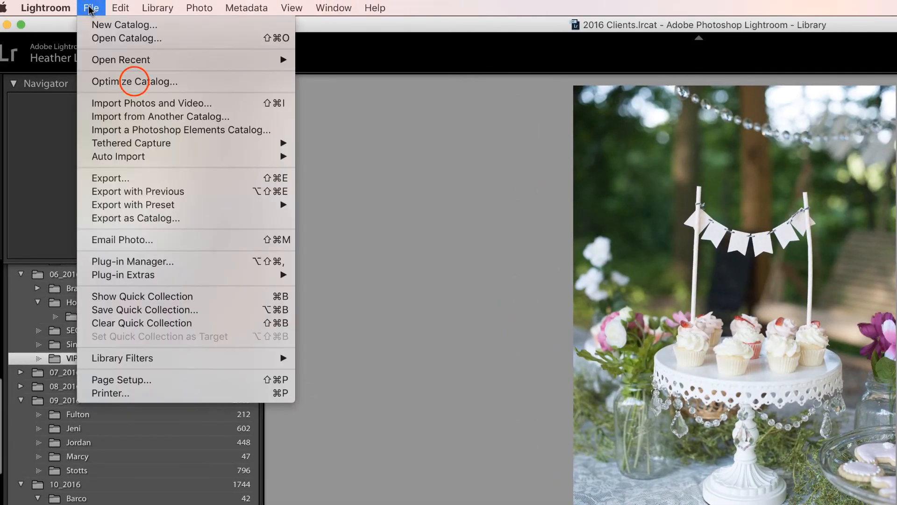
click(133, 81)
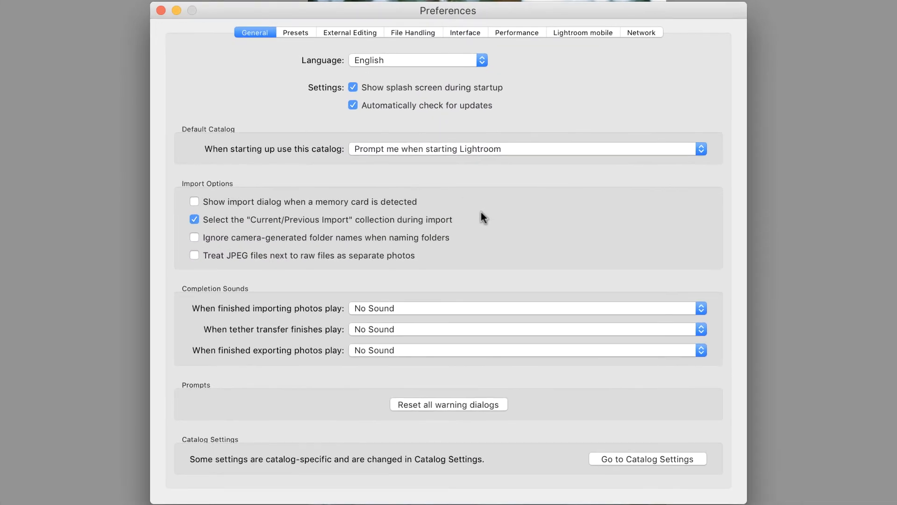
Step: Set the Camera Raw cache maximum size to 20.0 GB in File Handling
click(412, 32)
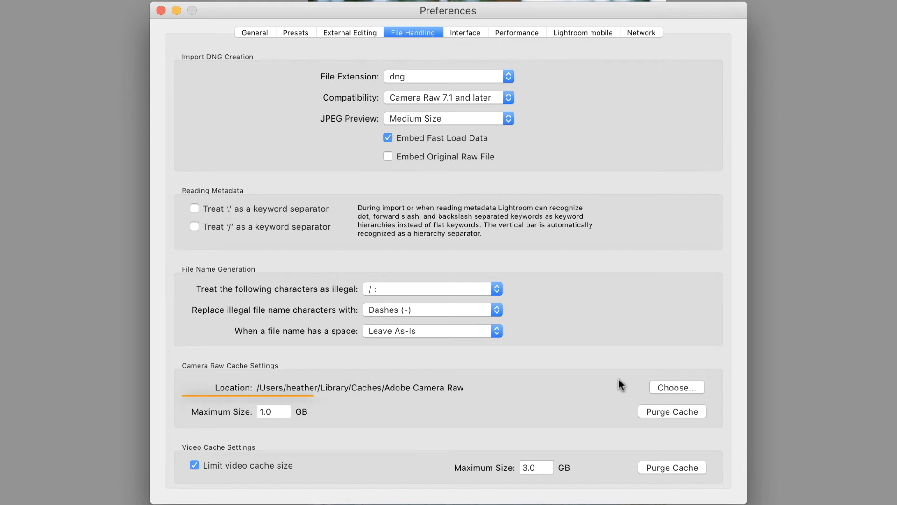
click(273, 411)
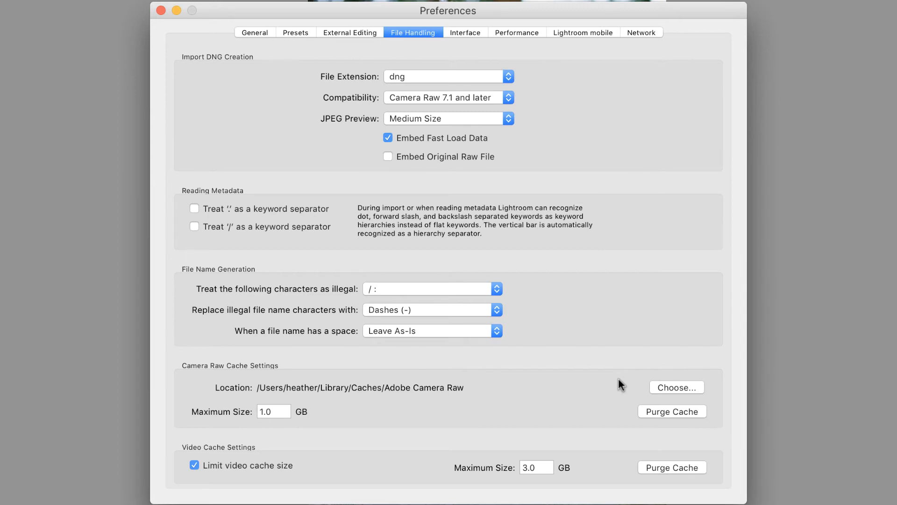
text(20.0)
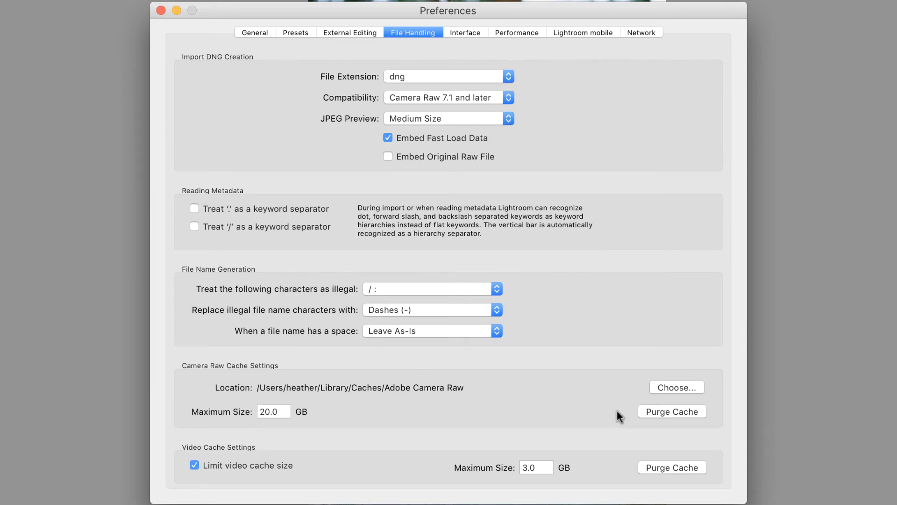
click(274, 412)
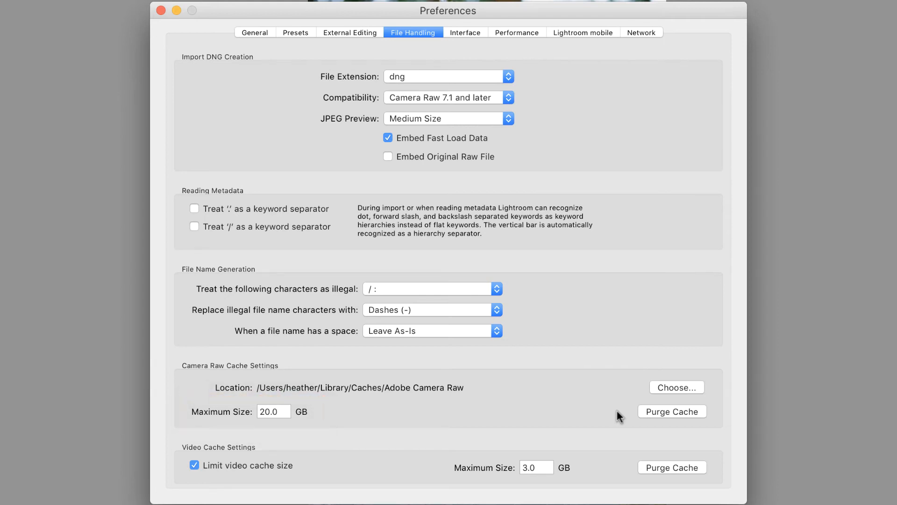
mouse_move(445, 409)
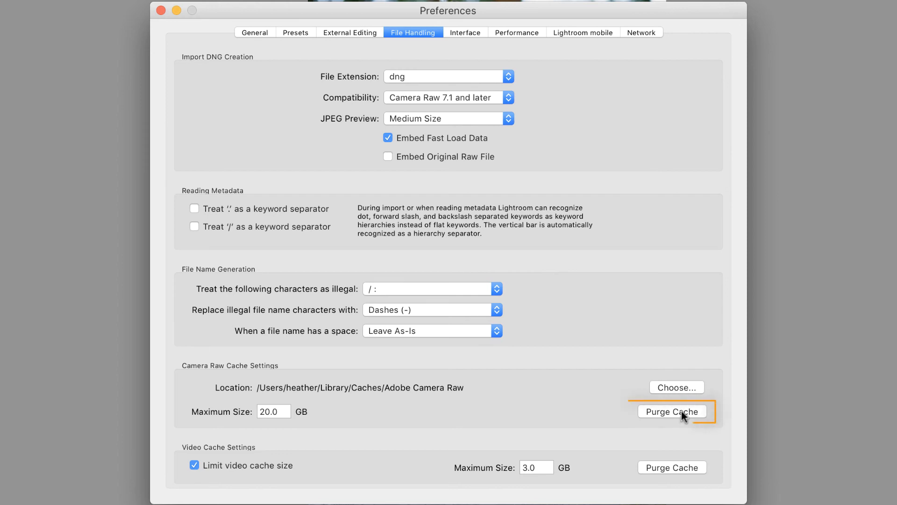
click(516, 32)
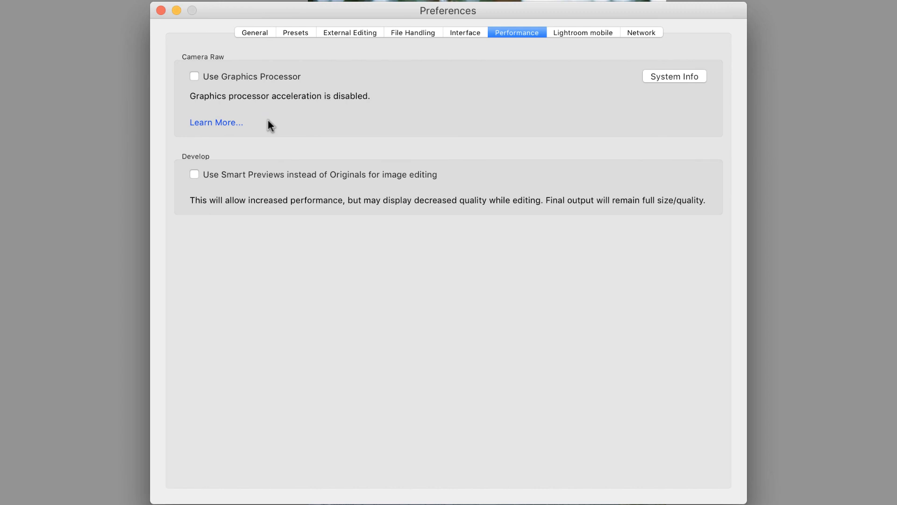
mouse_move(272, 123)
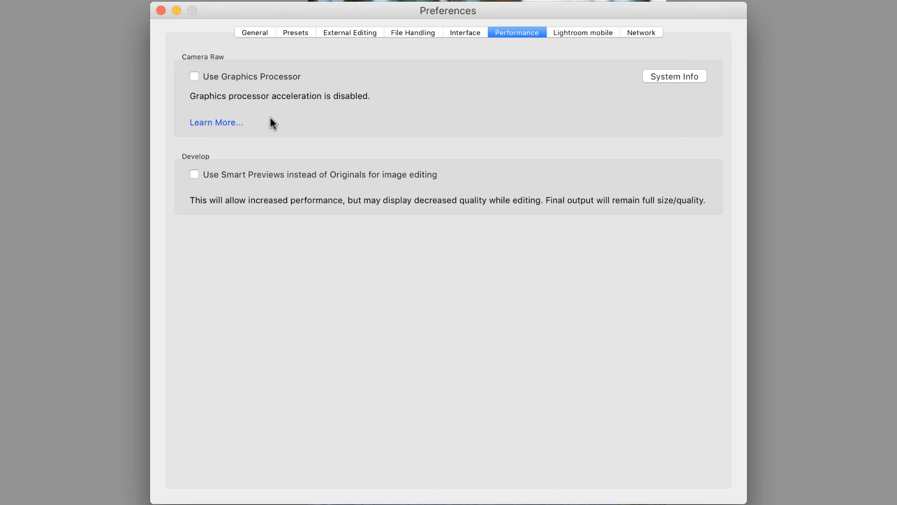